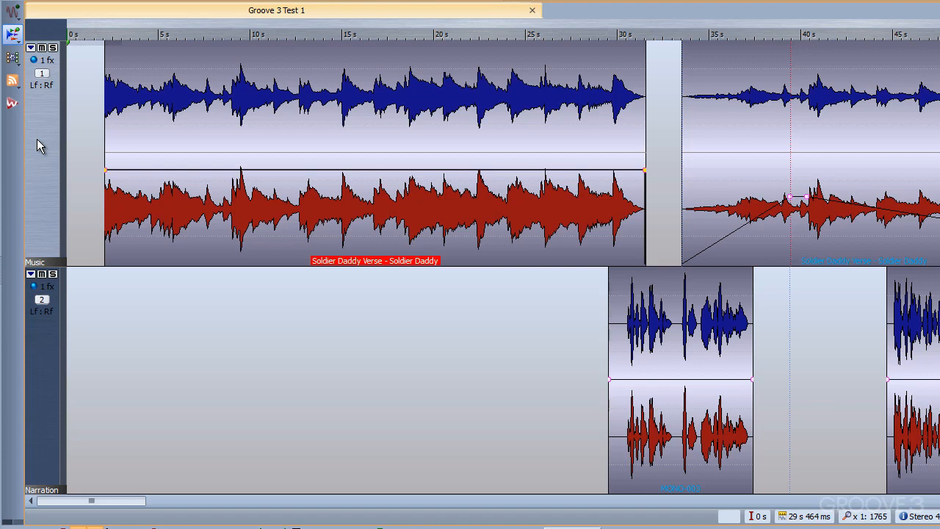
# Step: Select the Soldier Daddy Verse clip and drag its volume envelope lower
pyautogui.click(375, 210)
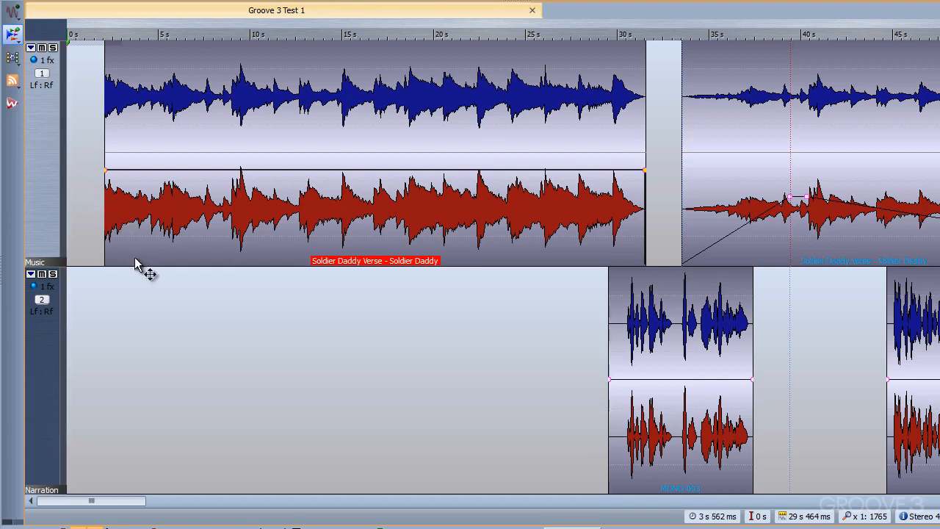
pyautogui.moveTo(551, 243)
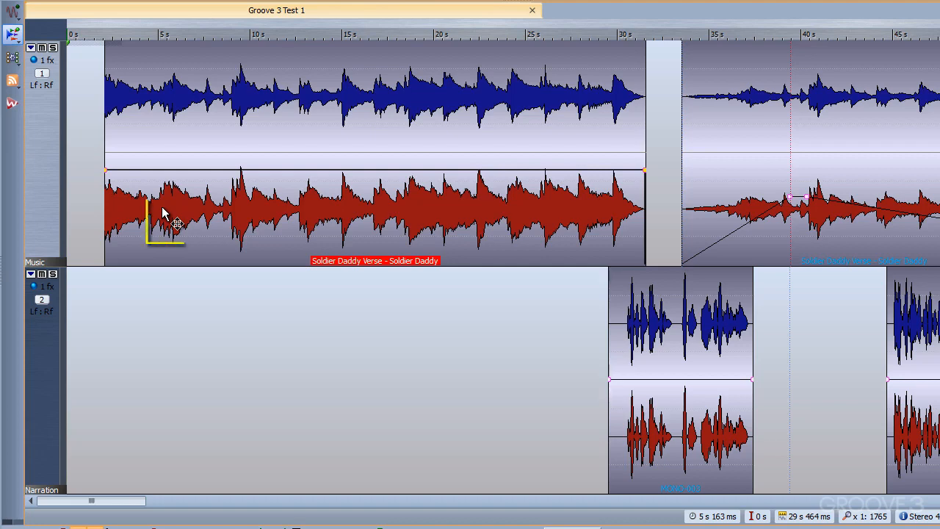
pyautogui.click(368, 213)
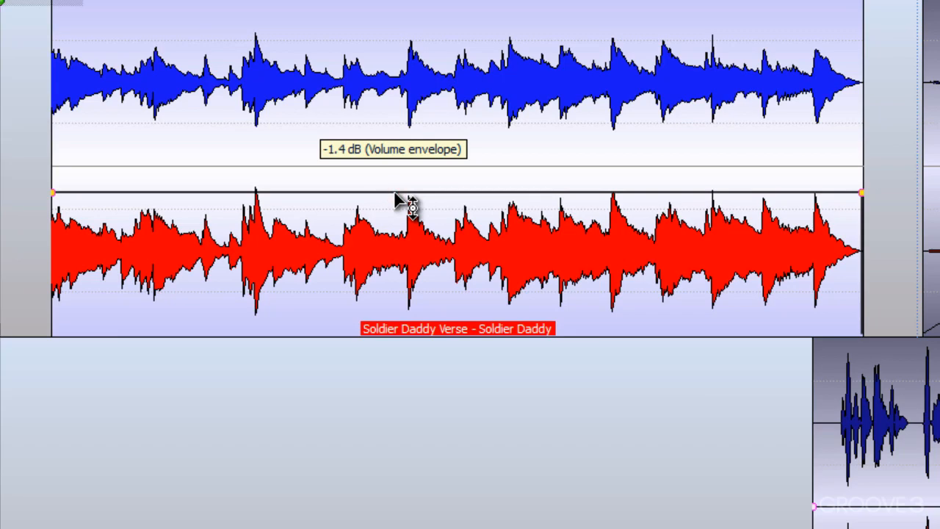
pyautogui.moveTo(411, 202); pyautogui.dragTo(413, 208)
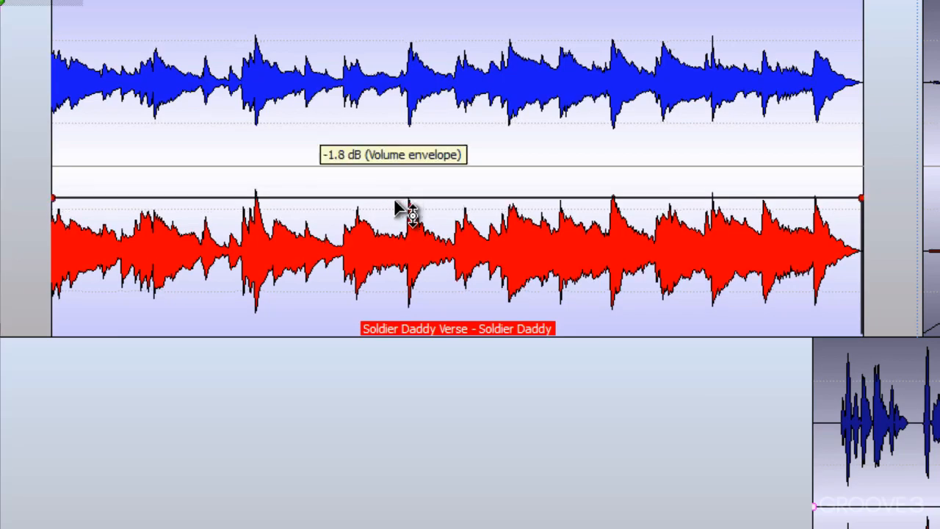
pyautogui.moveTo(411, 206); pyautogui.dragTo(411, 257)
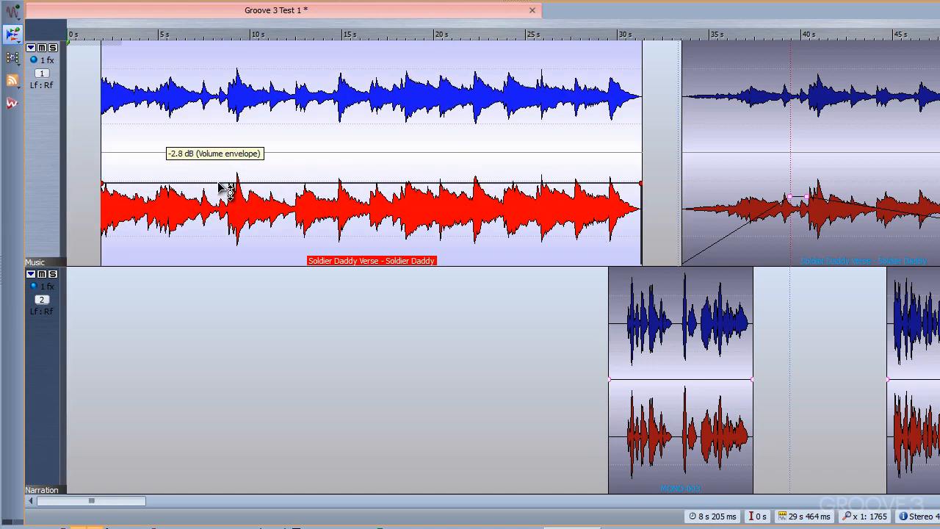
# Step: Drag the clip's volume envelope back up to 0 dB
pyautogui.moveTo(227, 185); pyautogui.dragTo(231, 165)
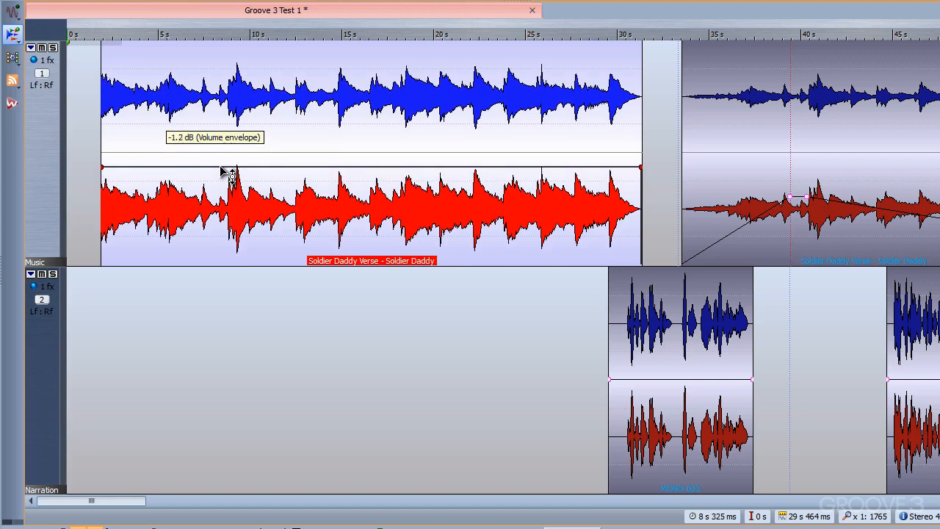
pyautogui.moveTo(230, 166); pyautogui.dragTo(230, 160)
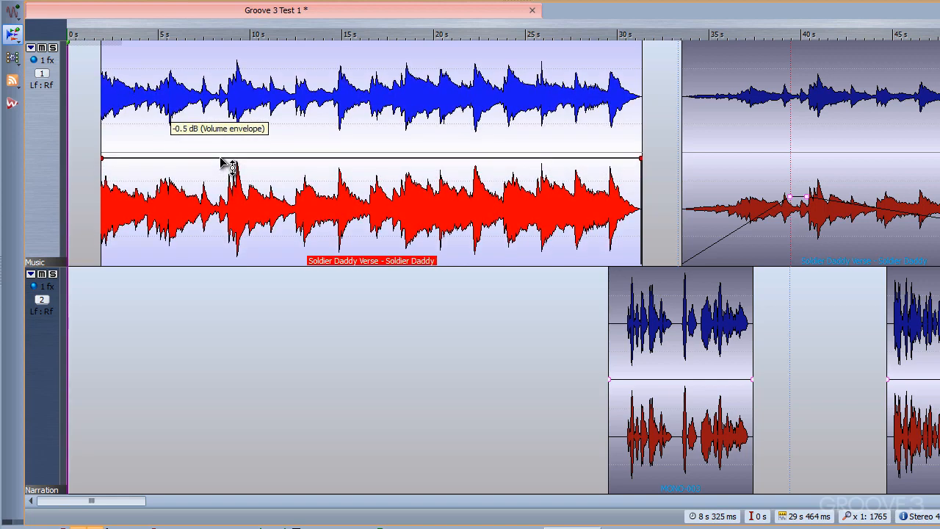
pyautogui.moveTo(231, 164); pyautogui.dragTo(232, 154)
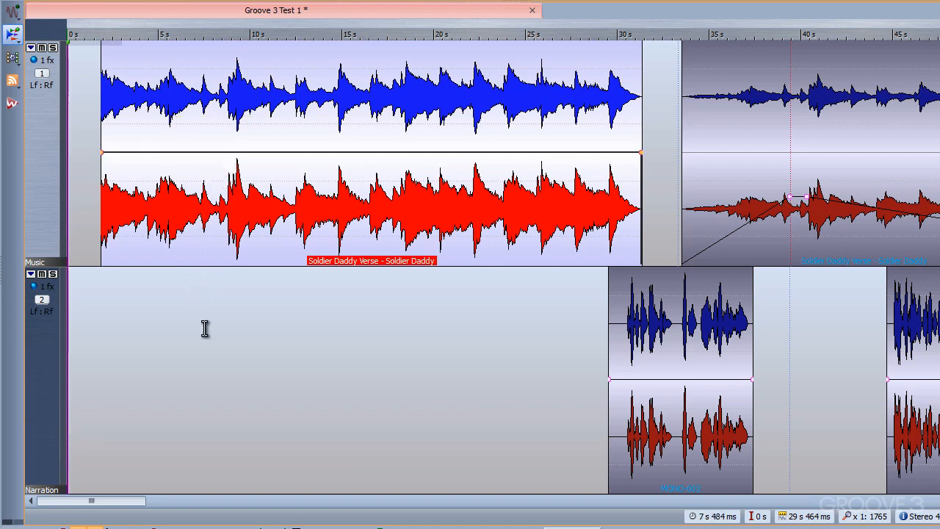
pyautogui.moveTo(51, 189)
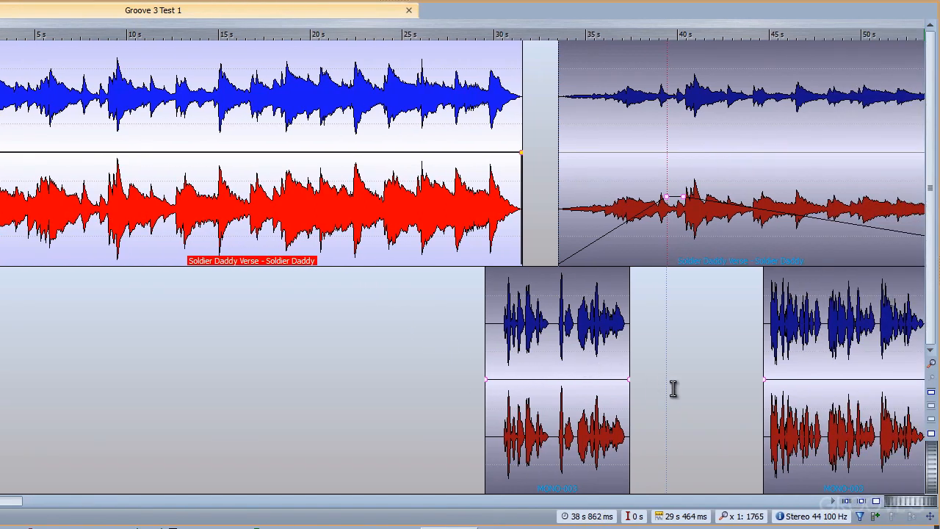
pyautogui.click(843, 433)
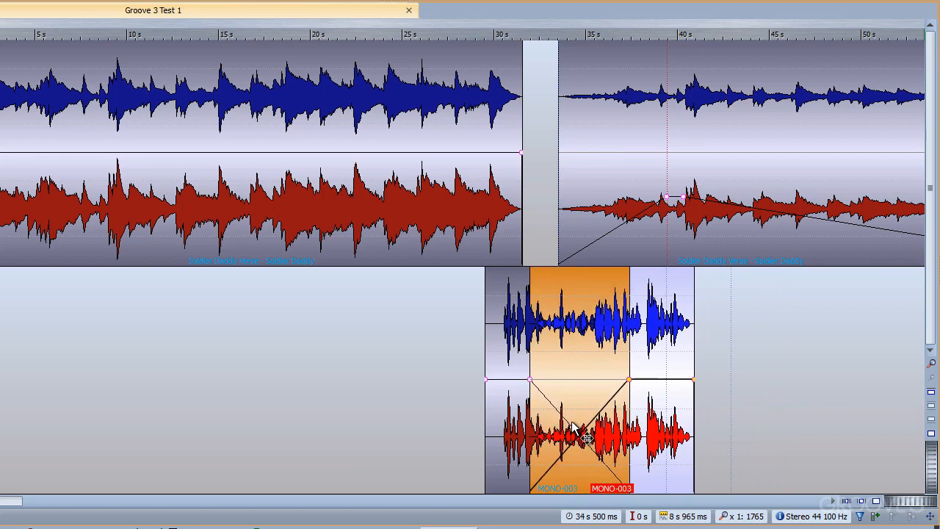
# Step: Slide the MONO-003 narration clip left to widen its crossfade with the first narration clip
pyautogui.moveTo(588, 433); pyautogui.dragTo(569, 434)
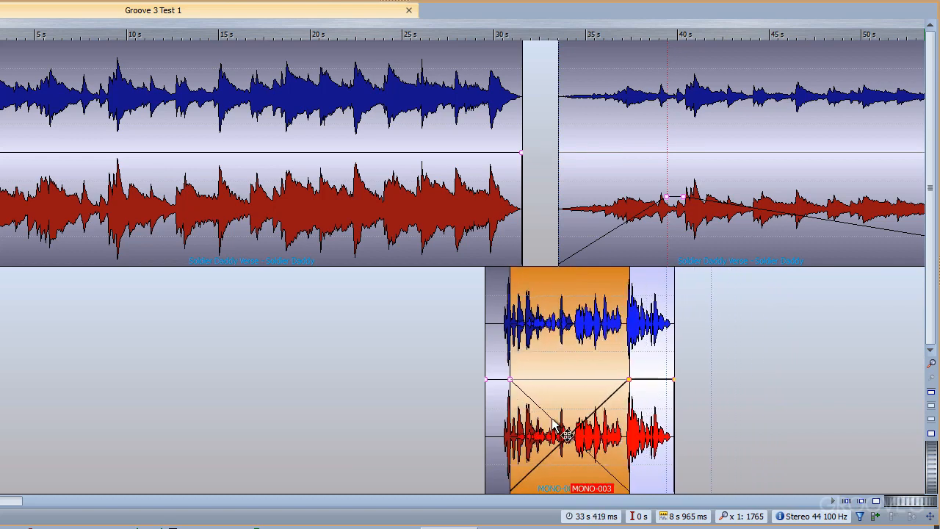